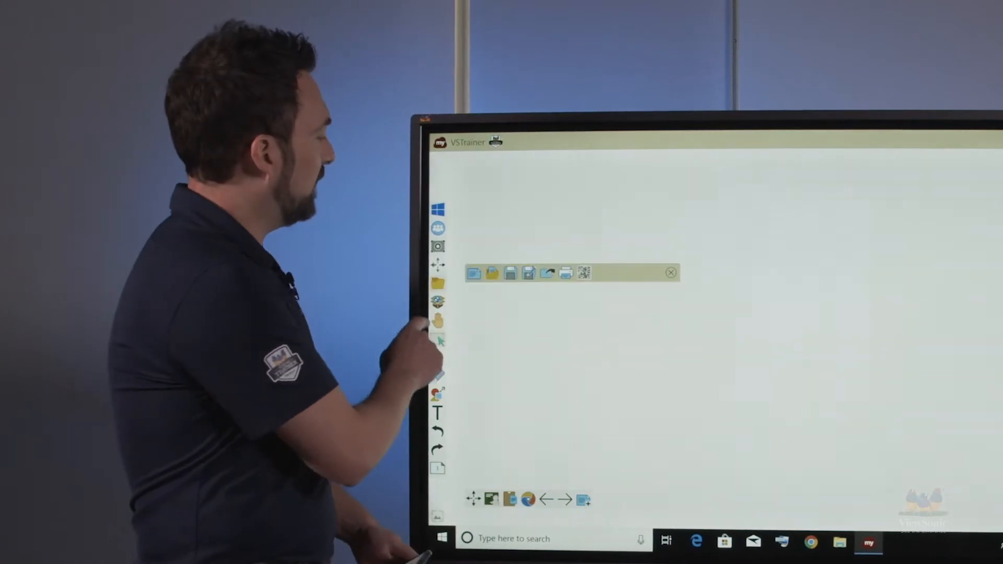
# Sign in with a chosen Google account and allow myViewBoard's requested permissions
pyautogui.click(490, 273)
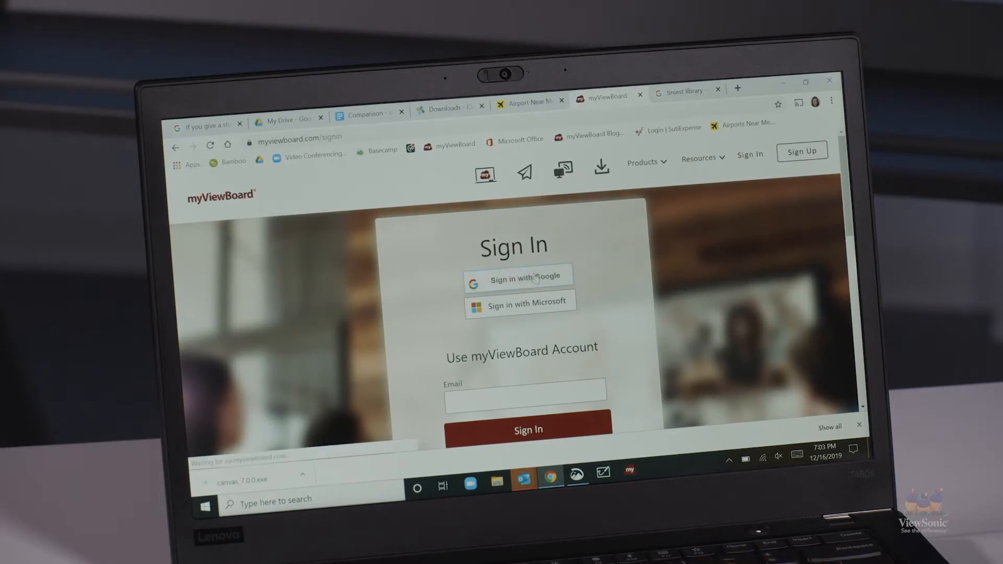
pyautogui.click(518, 280)
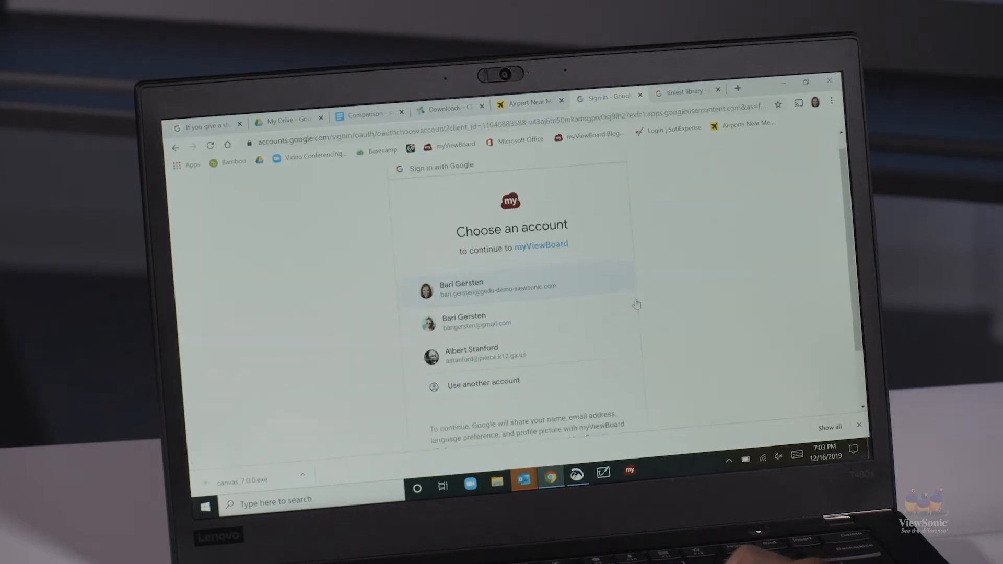
pyautogui.click(499, 289)
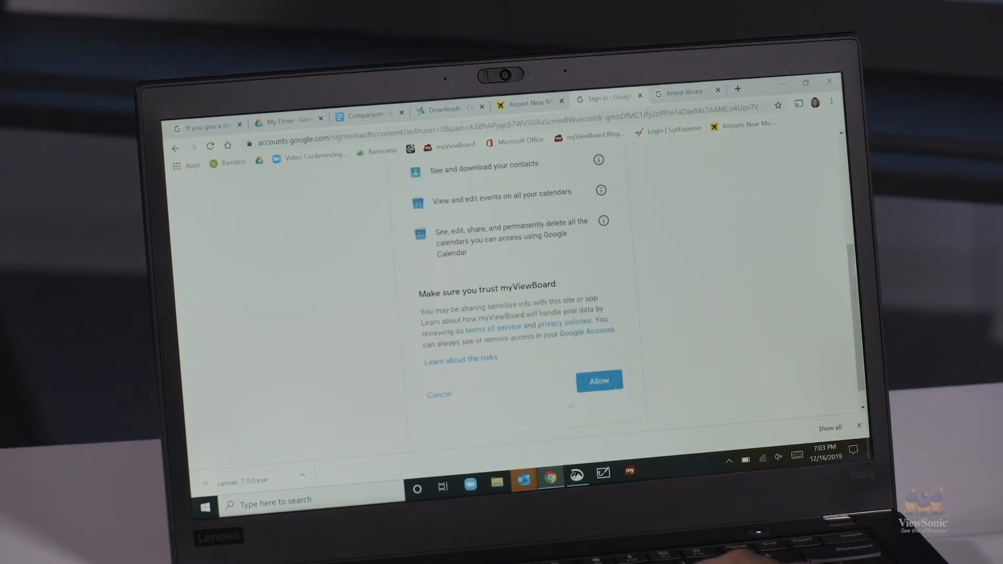
pyautogui.click(599, 381)
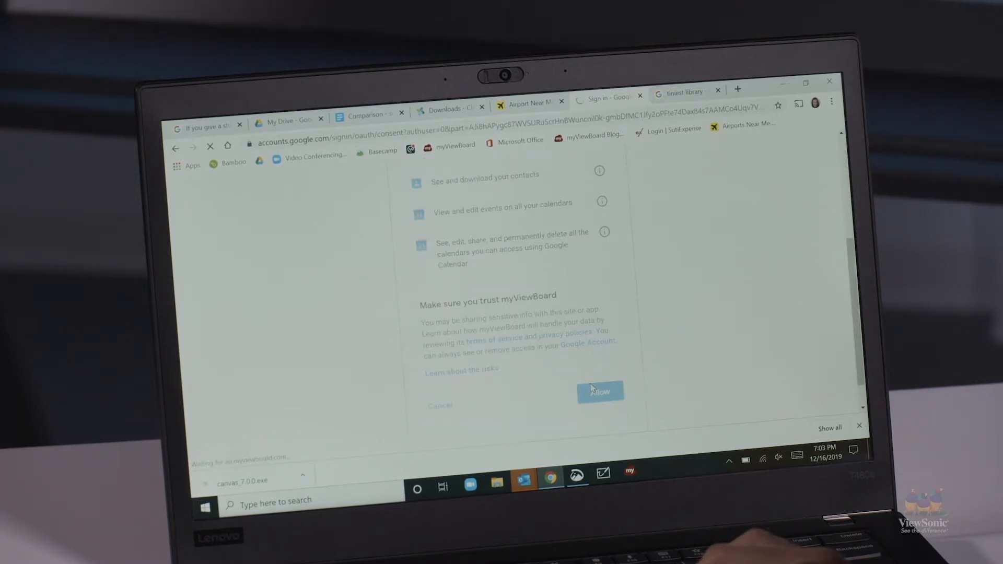
pyautogui.click(599, 391)
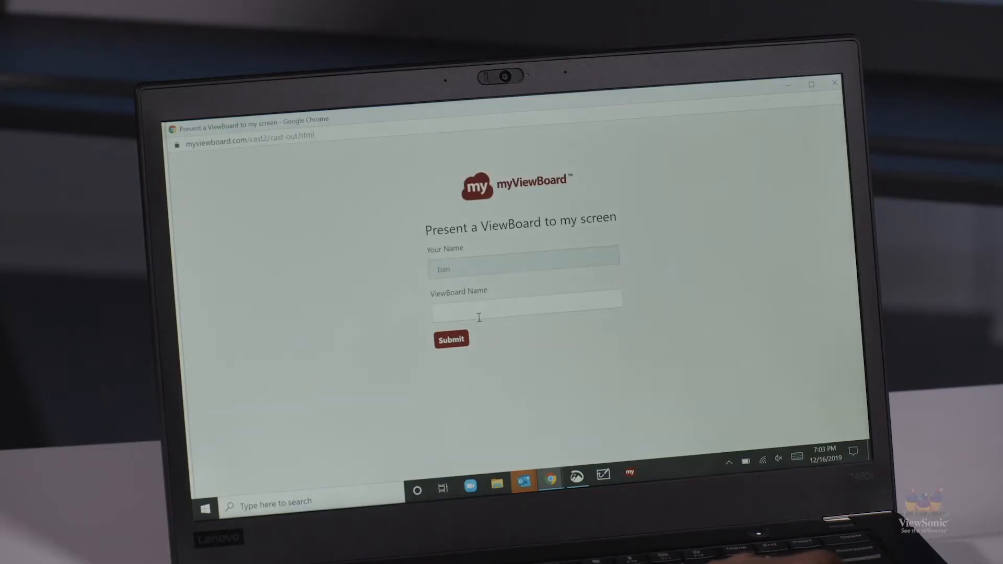
# Enter 'VStrainer' in the ViewBoard Name field
pyautogui.click(526, 301)
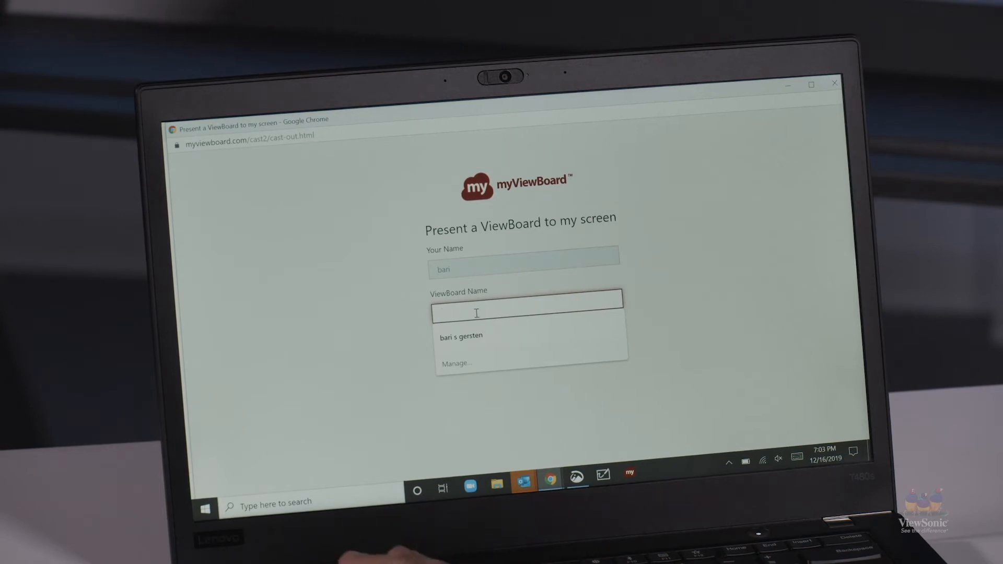
pyautogui.write('VStrainer')
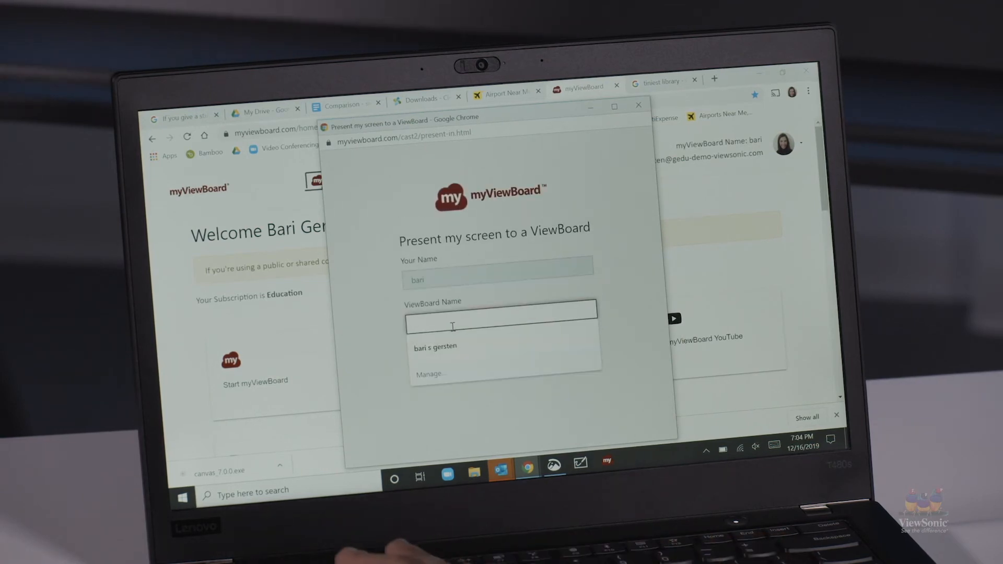
# Enter 'VStrainer' as the ViewBoard name and share the entire screen to it
pyautogui.write('VStrainer')
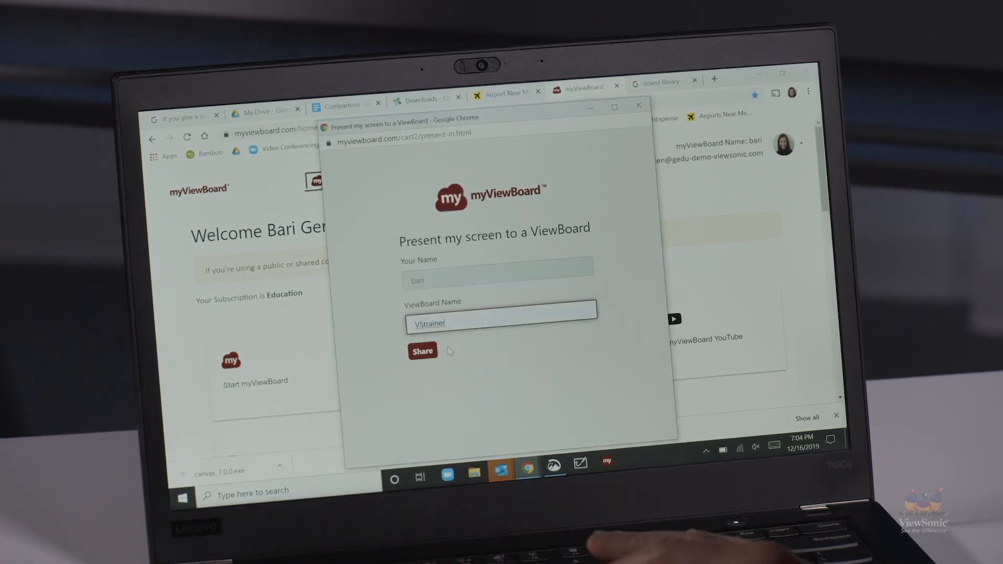
pyautogui.click(422, 351)
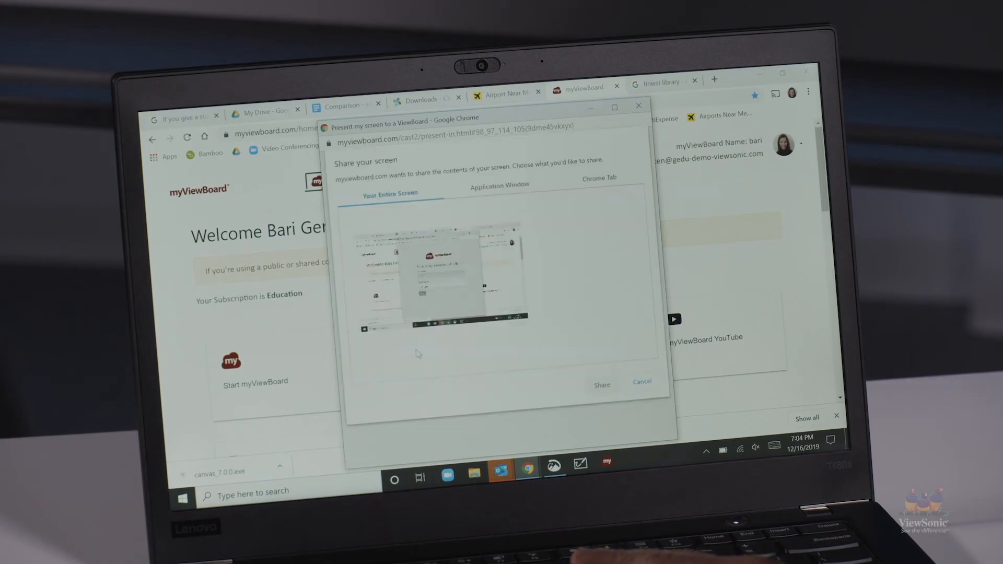
pyautogui.click(441, 278)
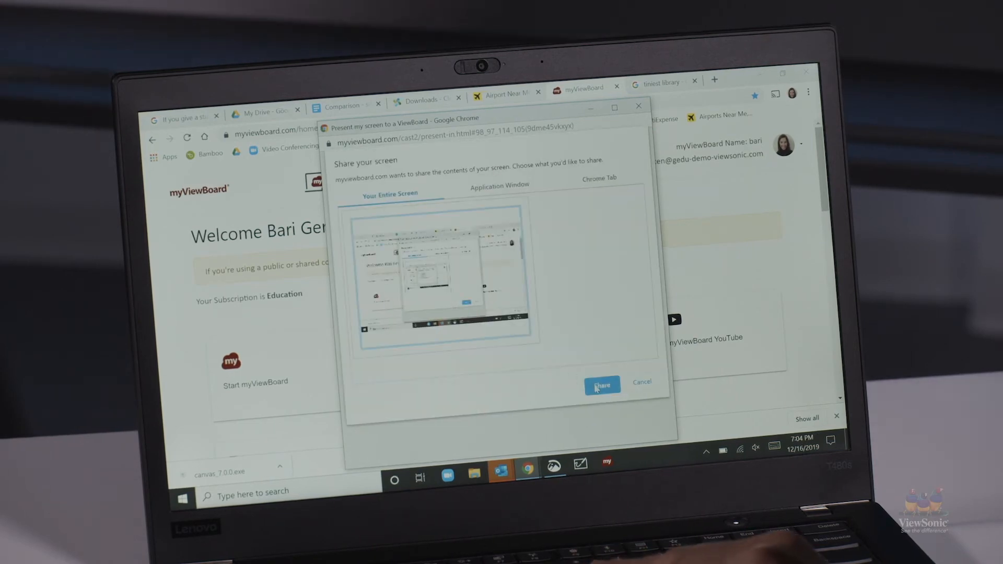
pyautogui.click(602, 385)
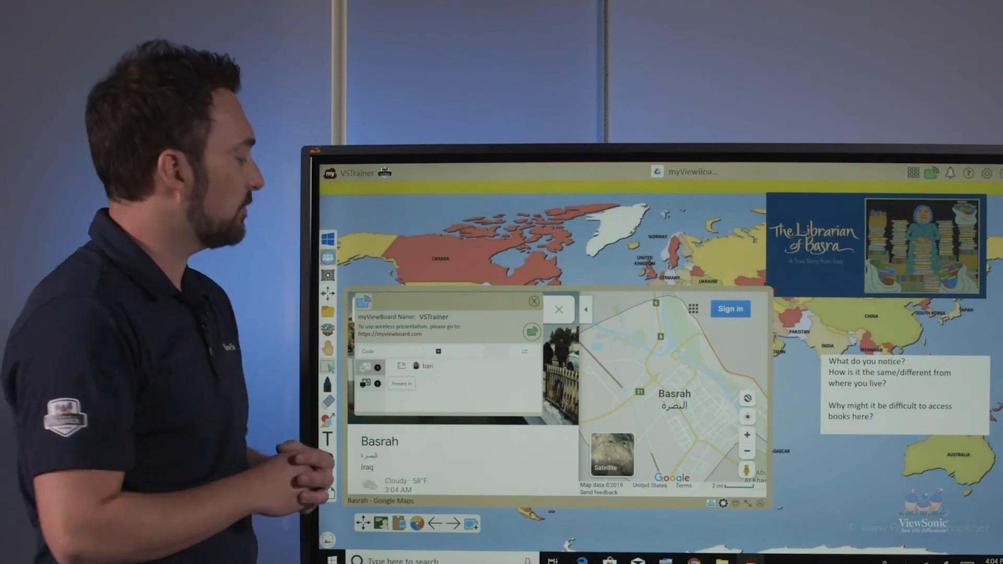
# Close the wireless presentation info panel to reveal the shared Basrah map
pyautogui.click(535, 301)
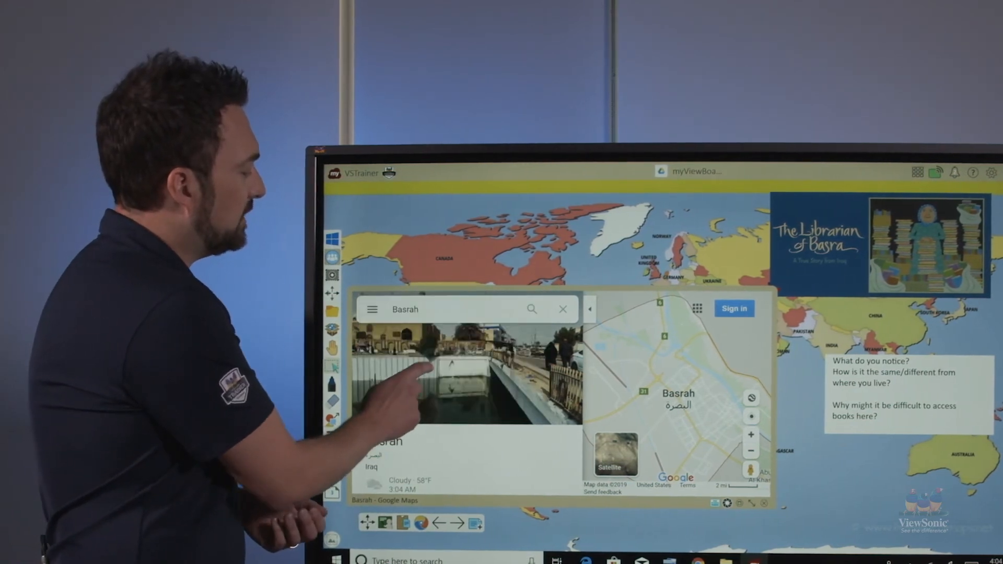